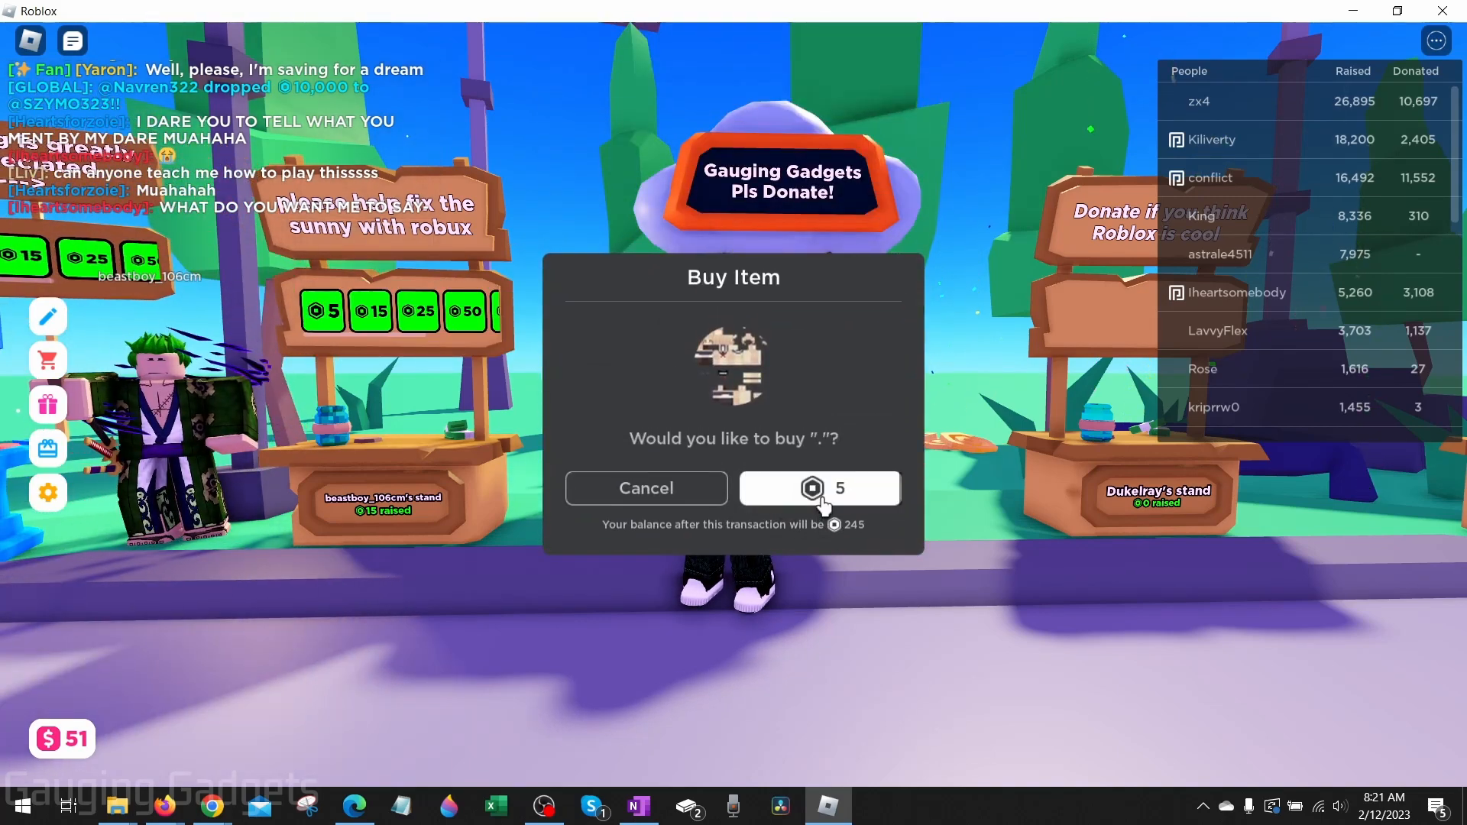
- Leave the PLS DONATE donation game and land on the Roblox website home page
left_click(819, 487)
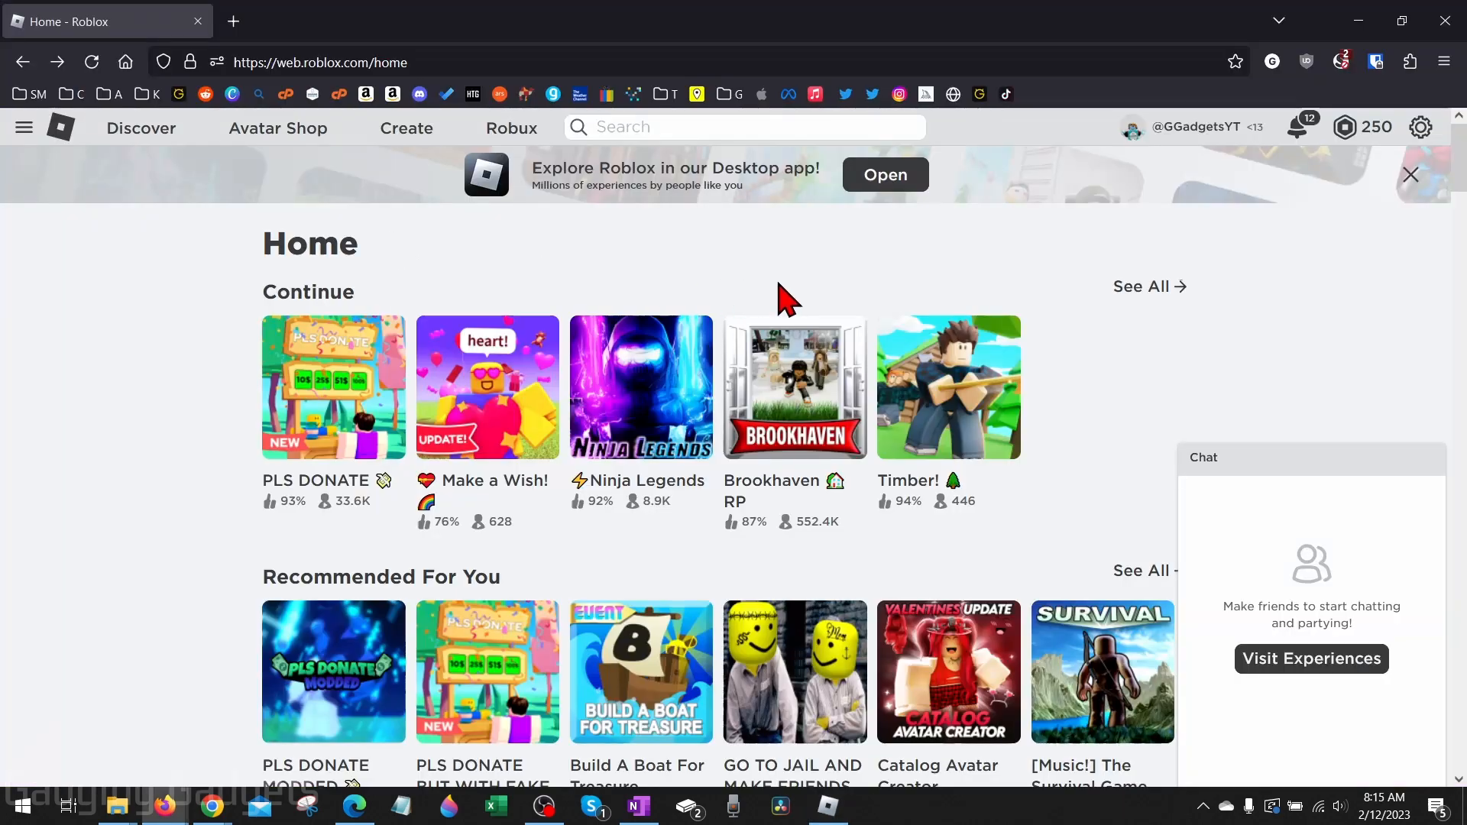
mouse_move(715, 286)
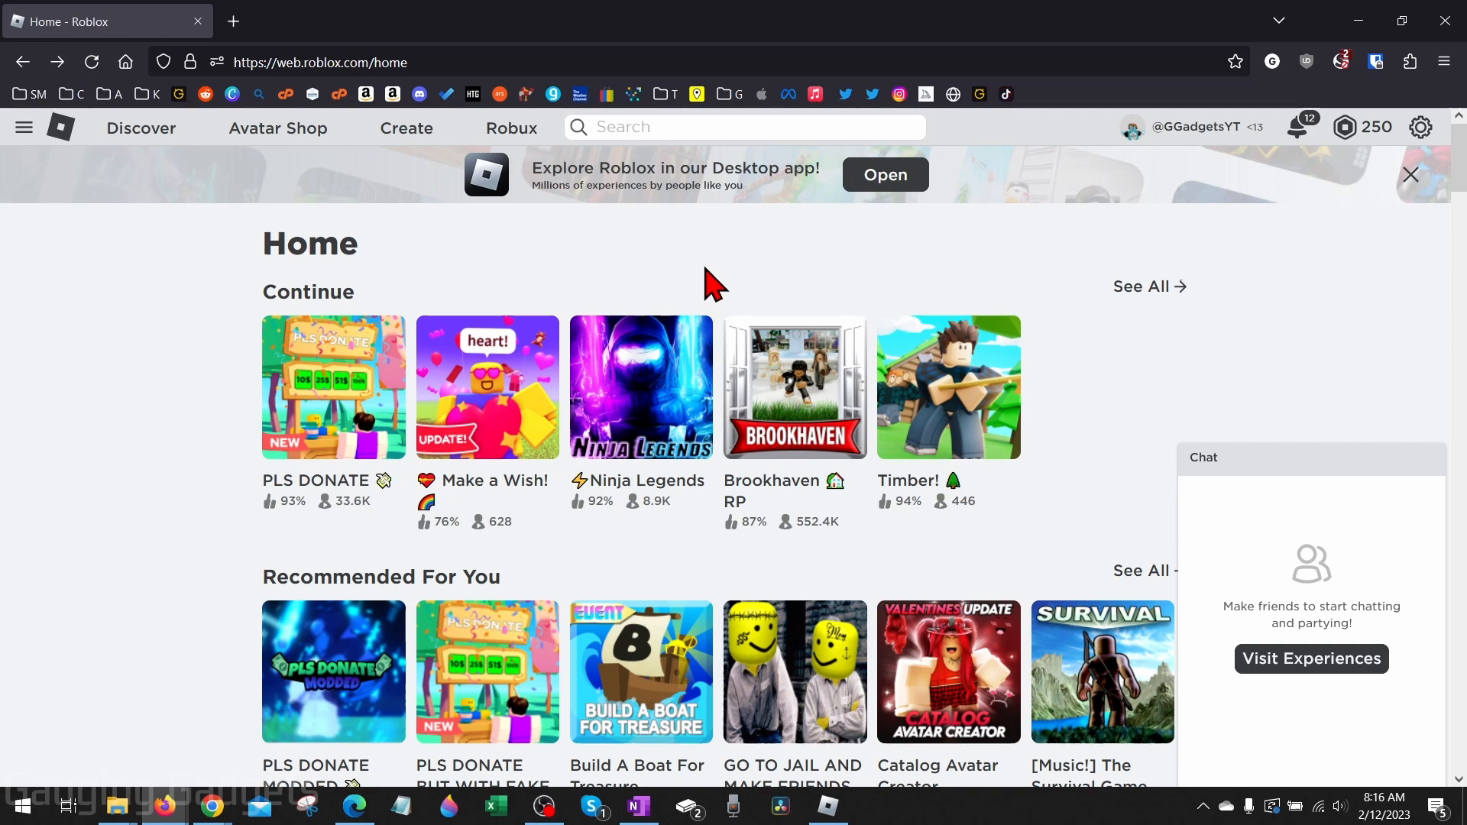
mouse_move(674, 265)
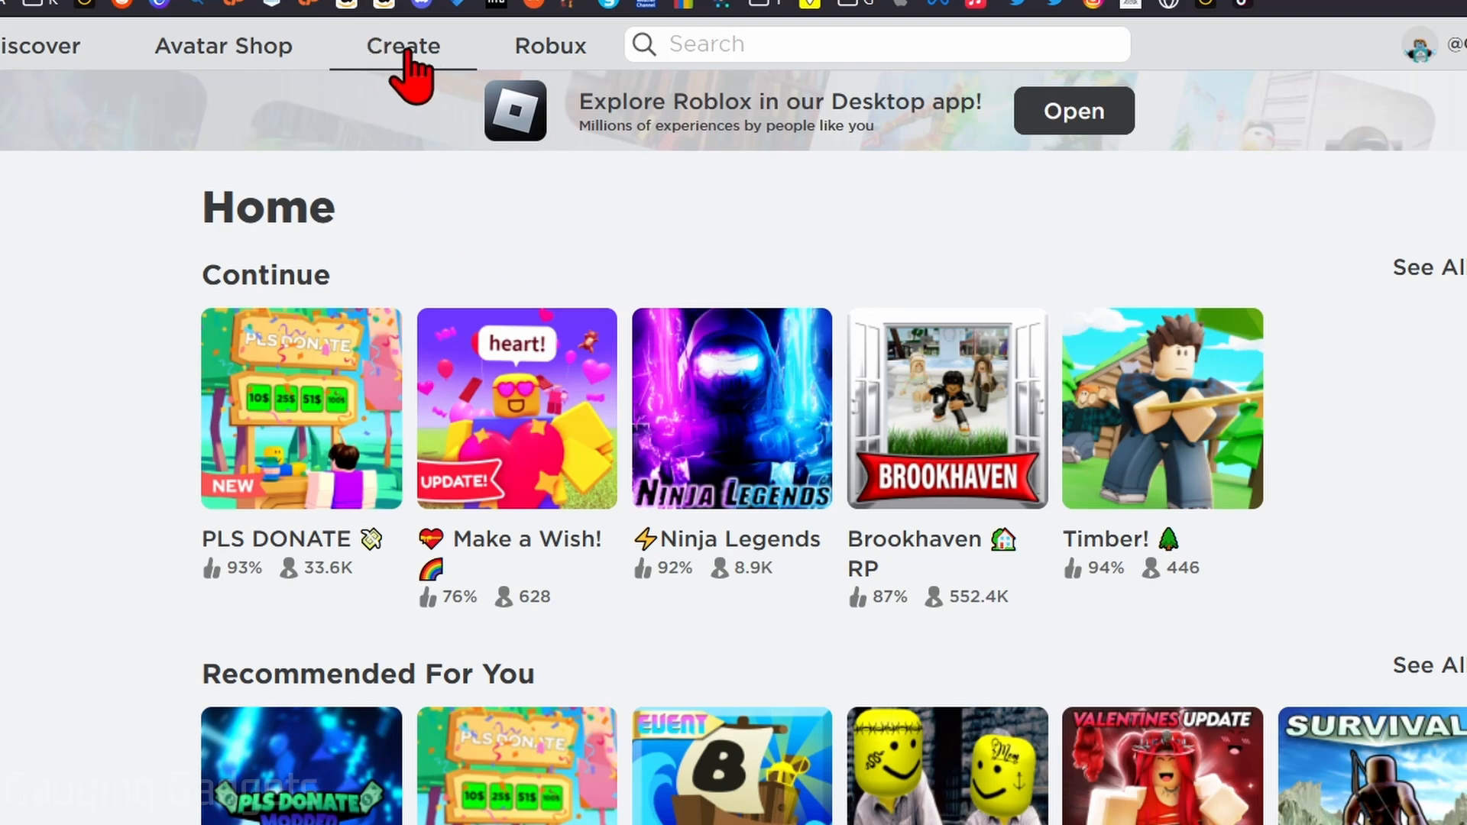
- Go from Create into the place's overview and show its Associated Items Passes list
left_click(404, 44)
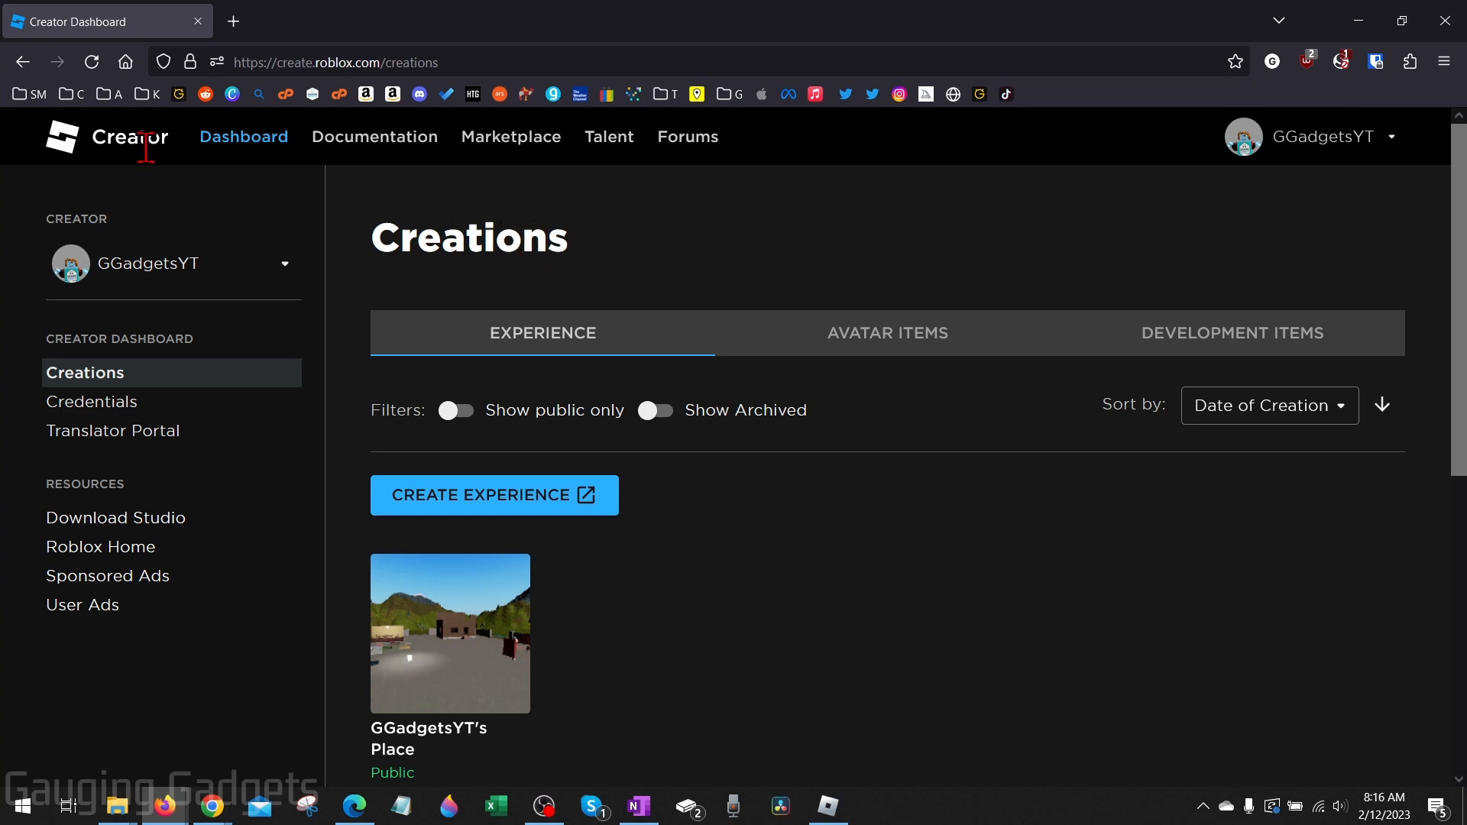
mouse_move(821, 564)
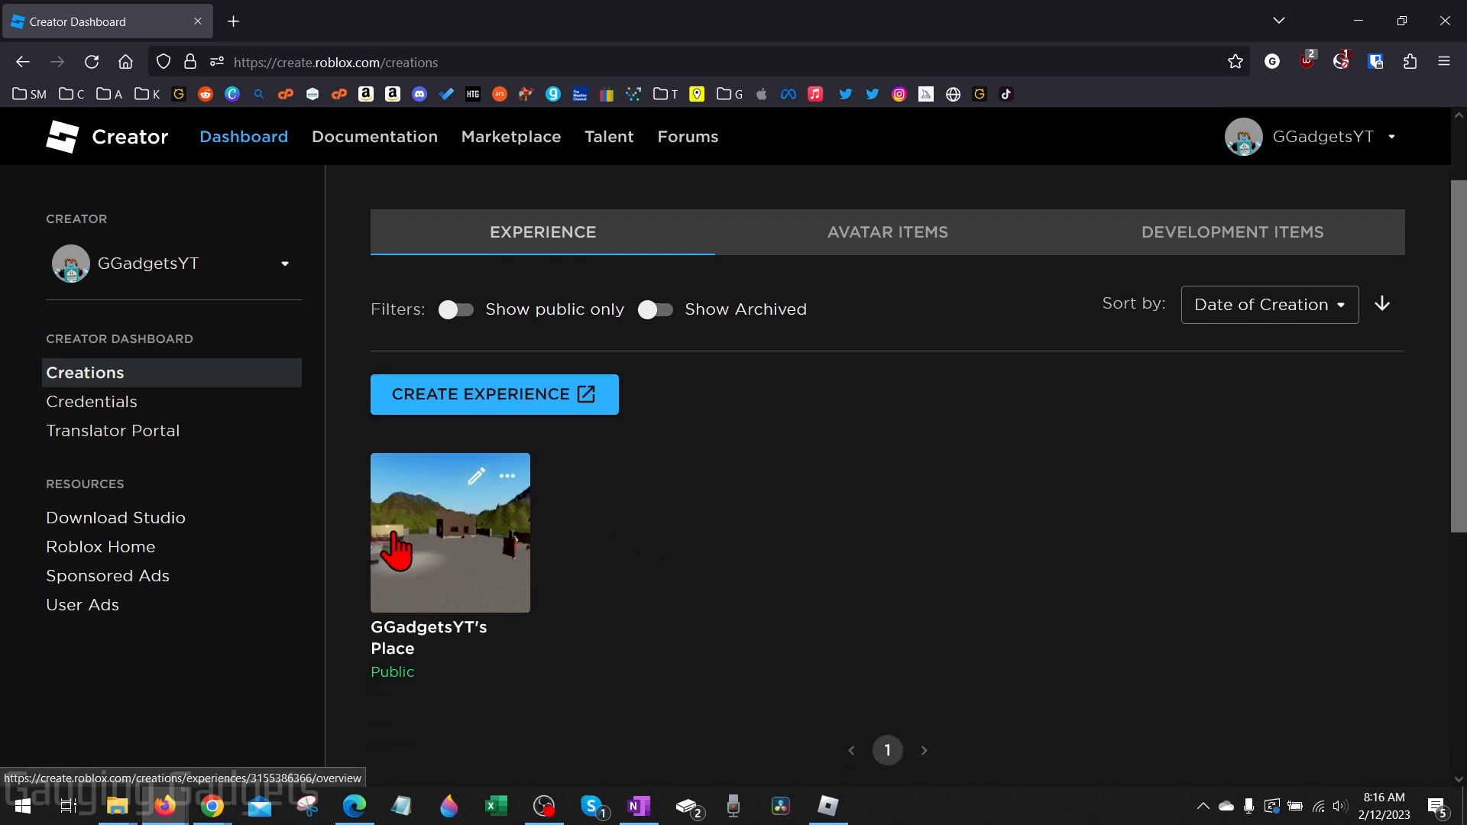
mouse_move(460, 530)
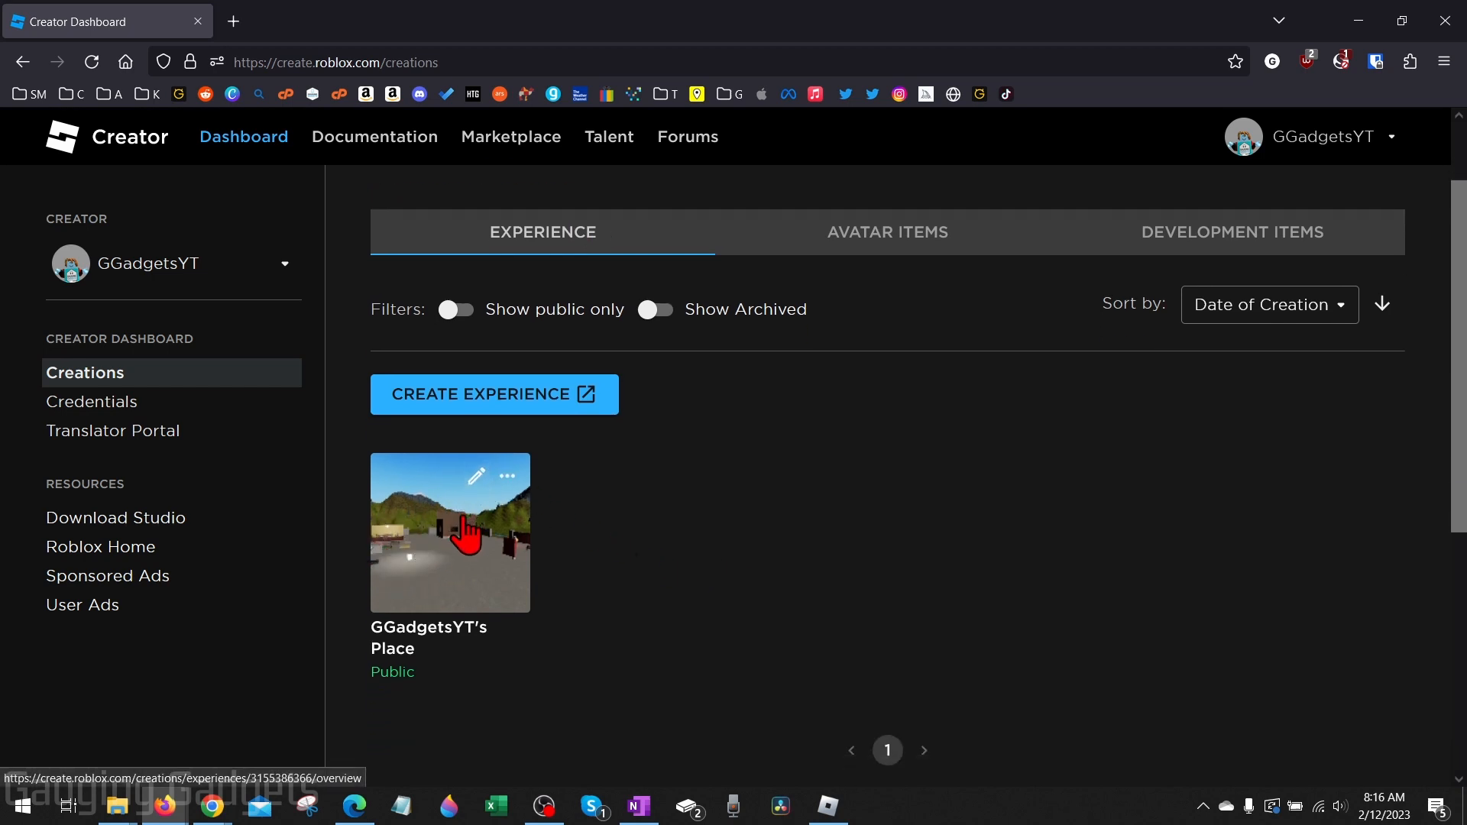
mouse_move(456, 570)
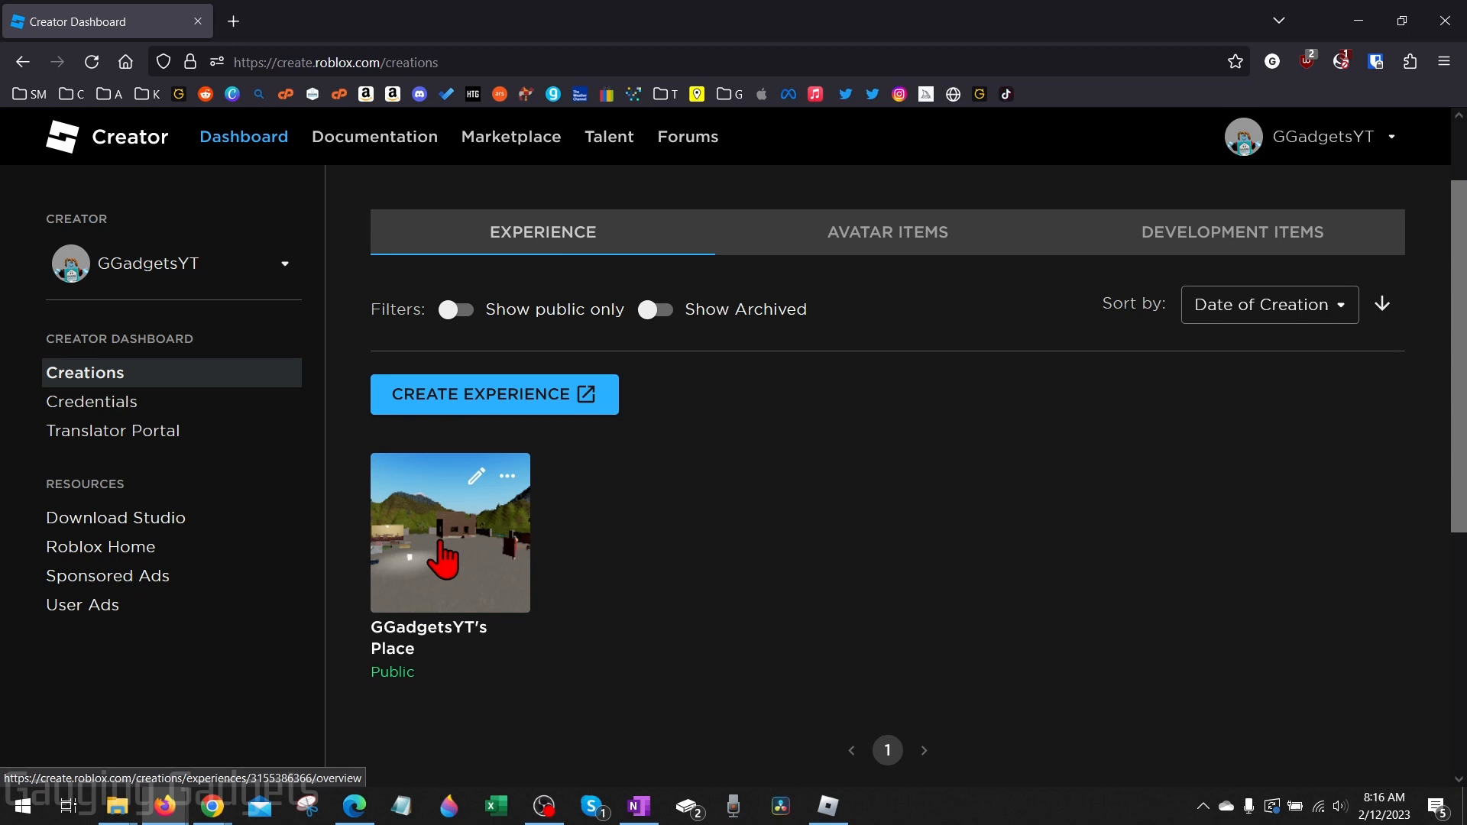
left_click(449, 532)
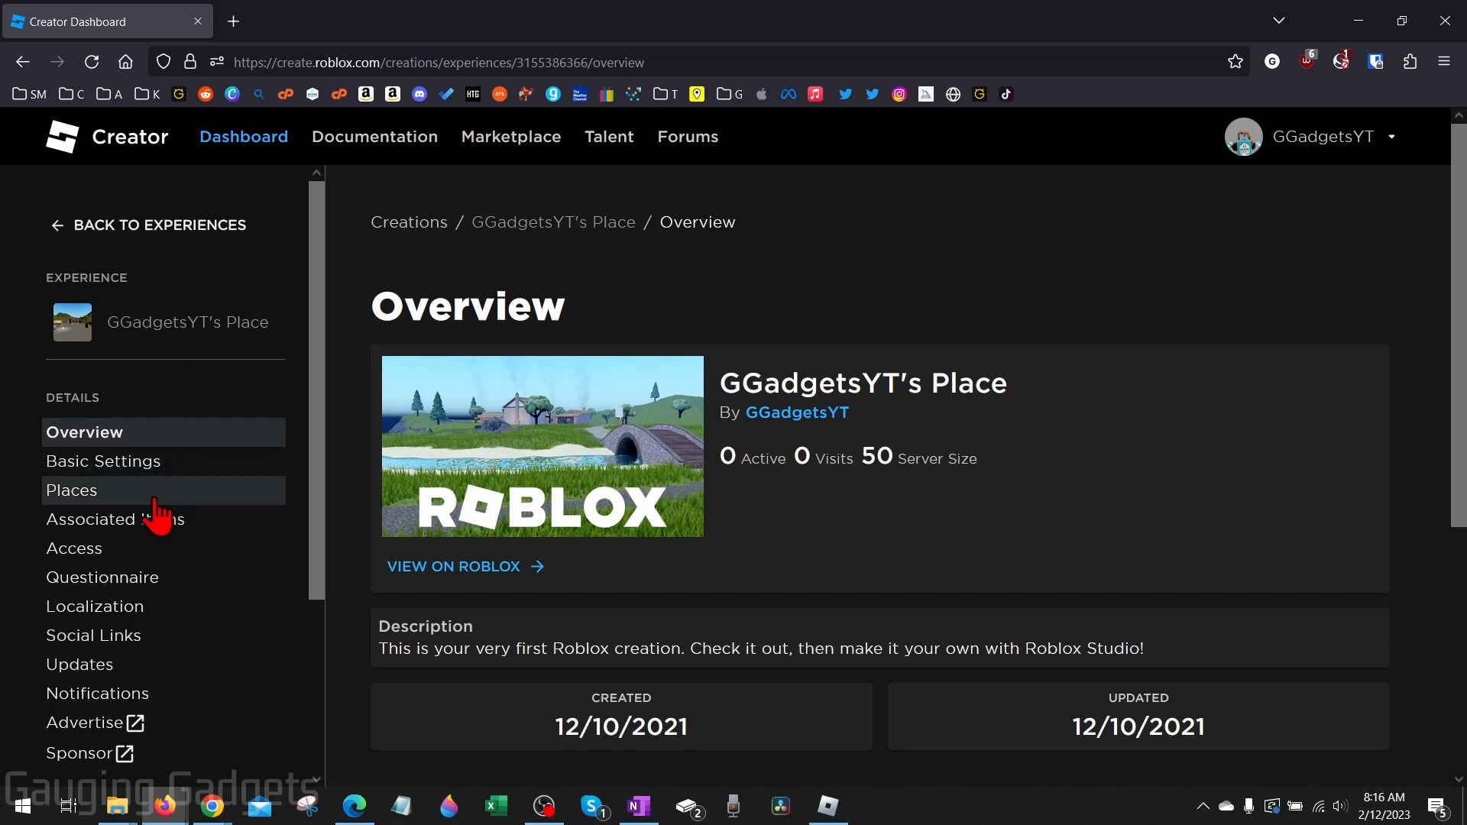
mouse_move(114, 519)
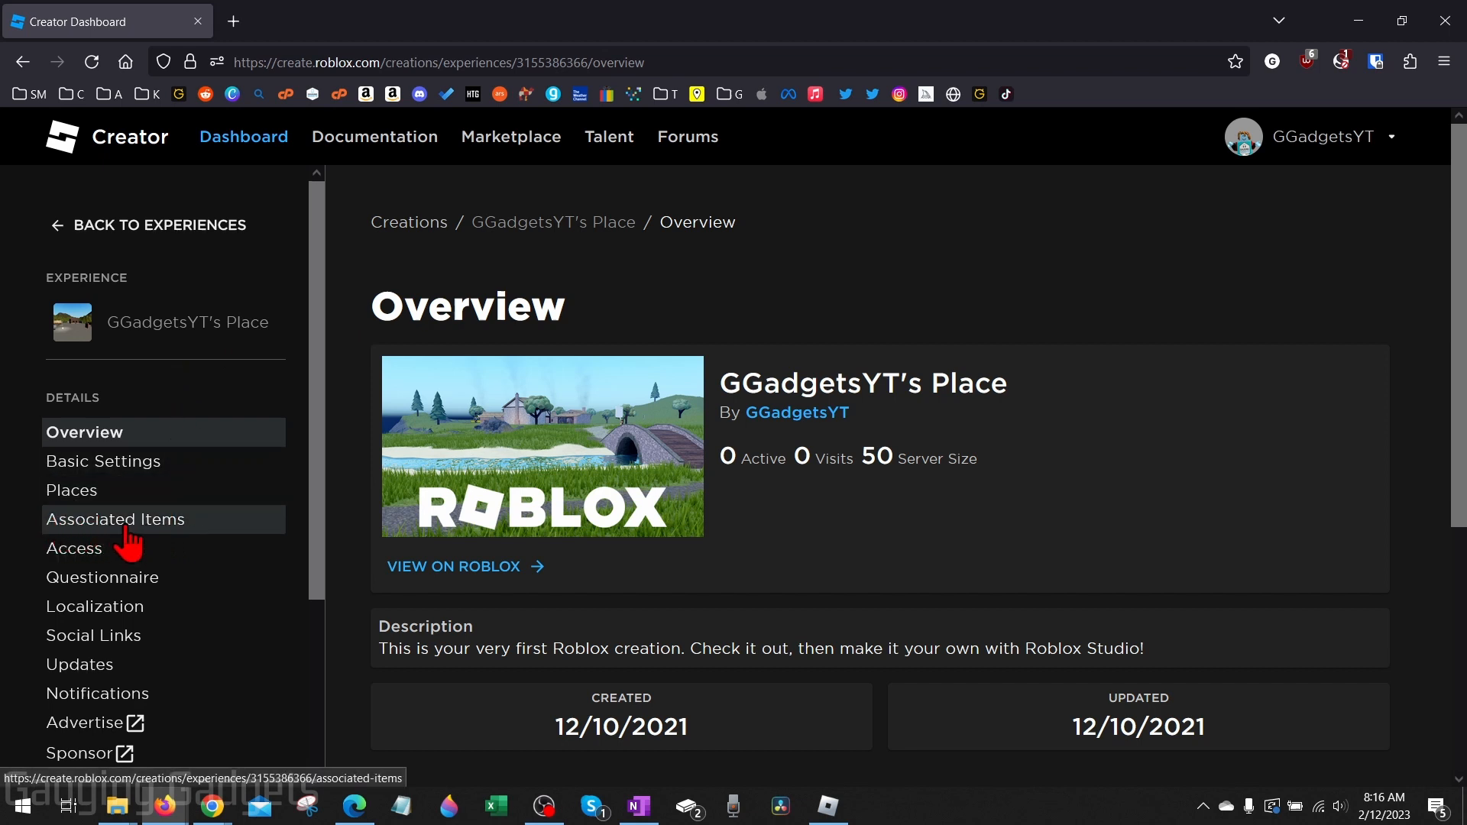
left_click(115, 520)
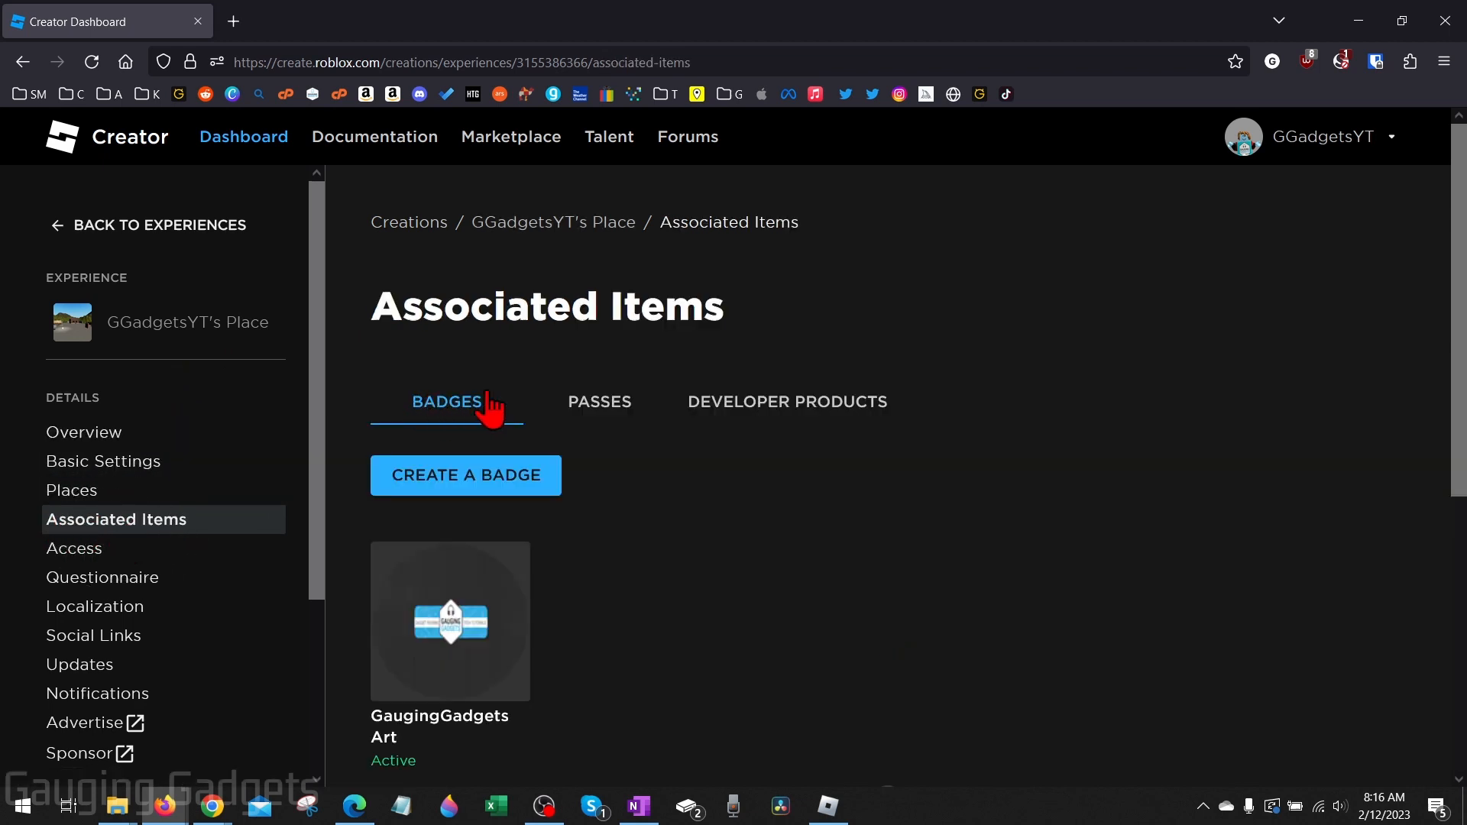
left_click(598, 402)
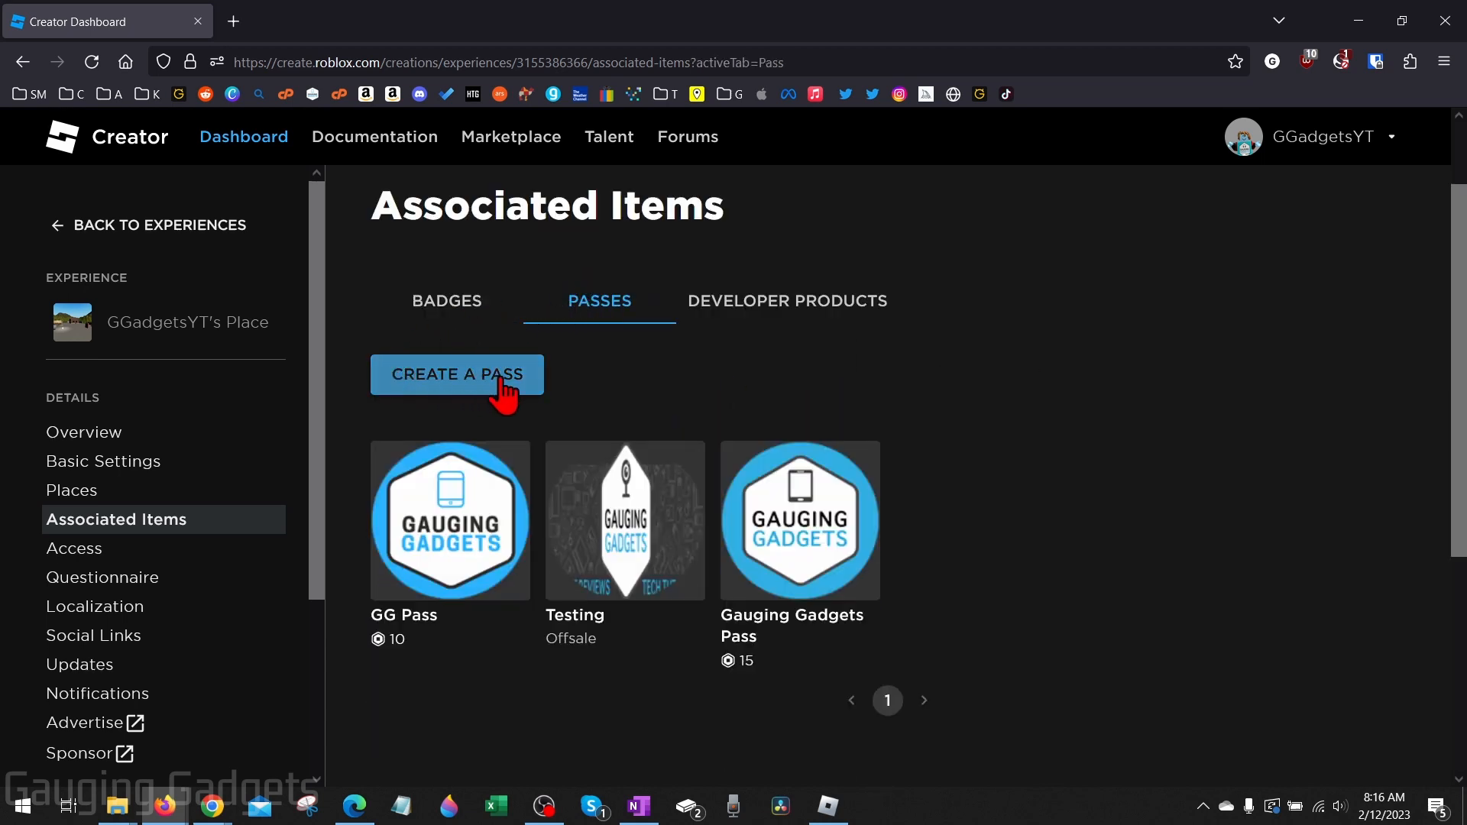
- Create a new pass with an uploaded image and the name 'Gauging Gadgets Pass'
left_click(457, 374)
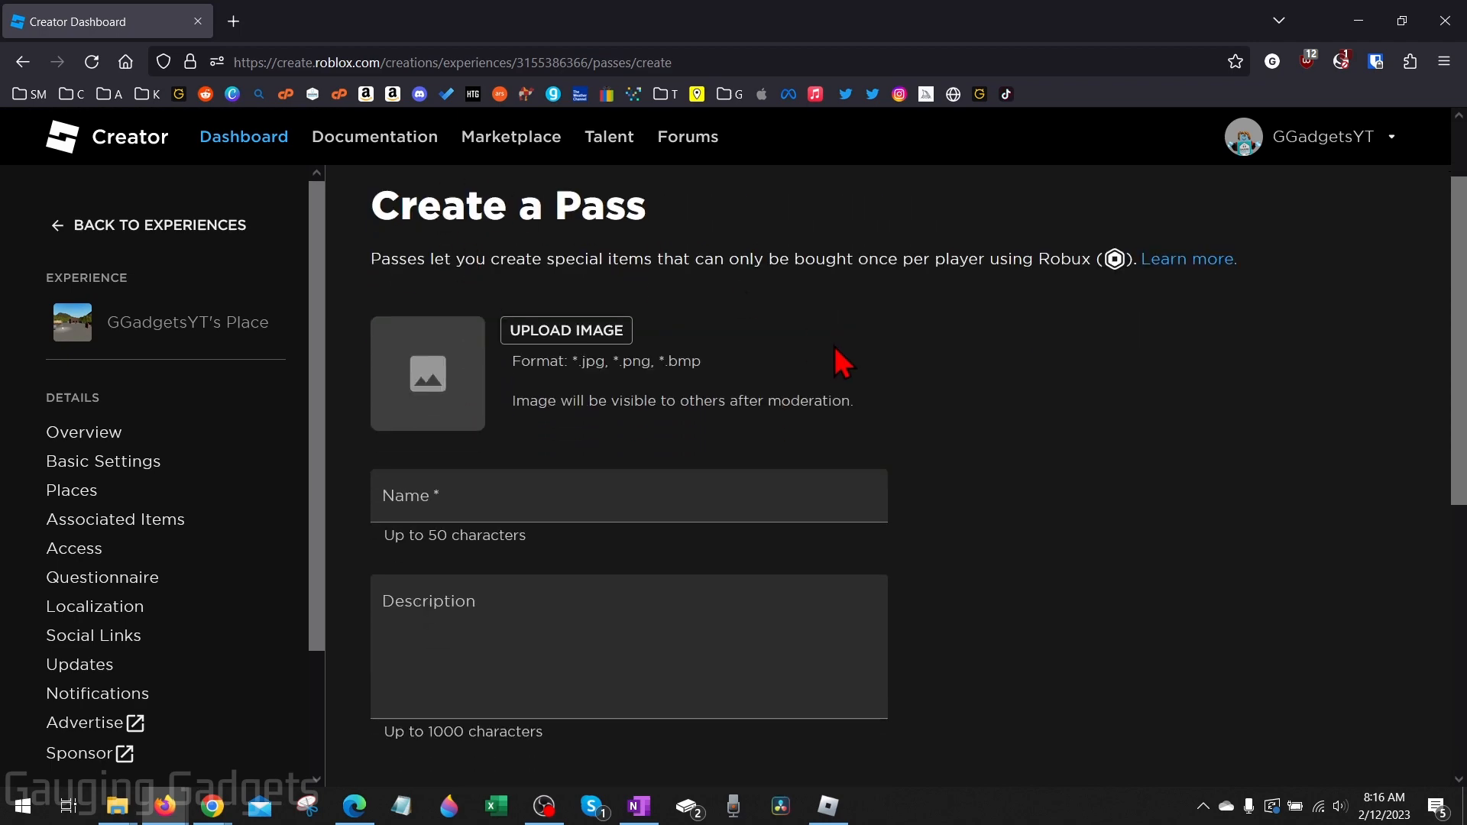
mouse_move(566, 331)
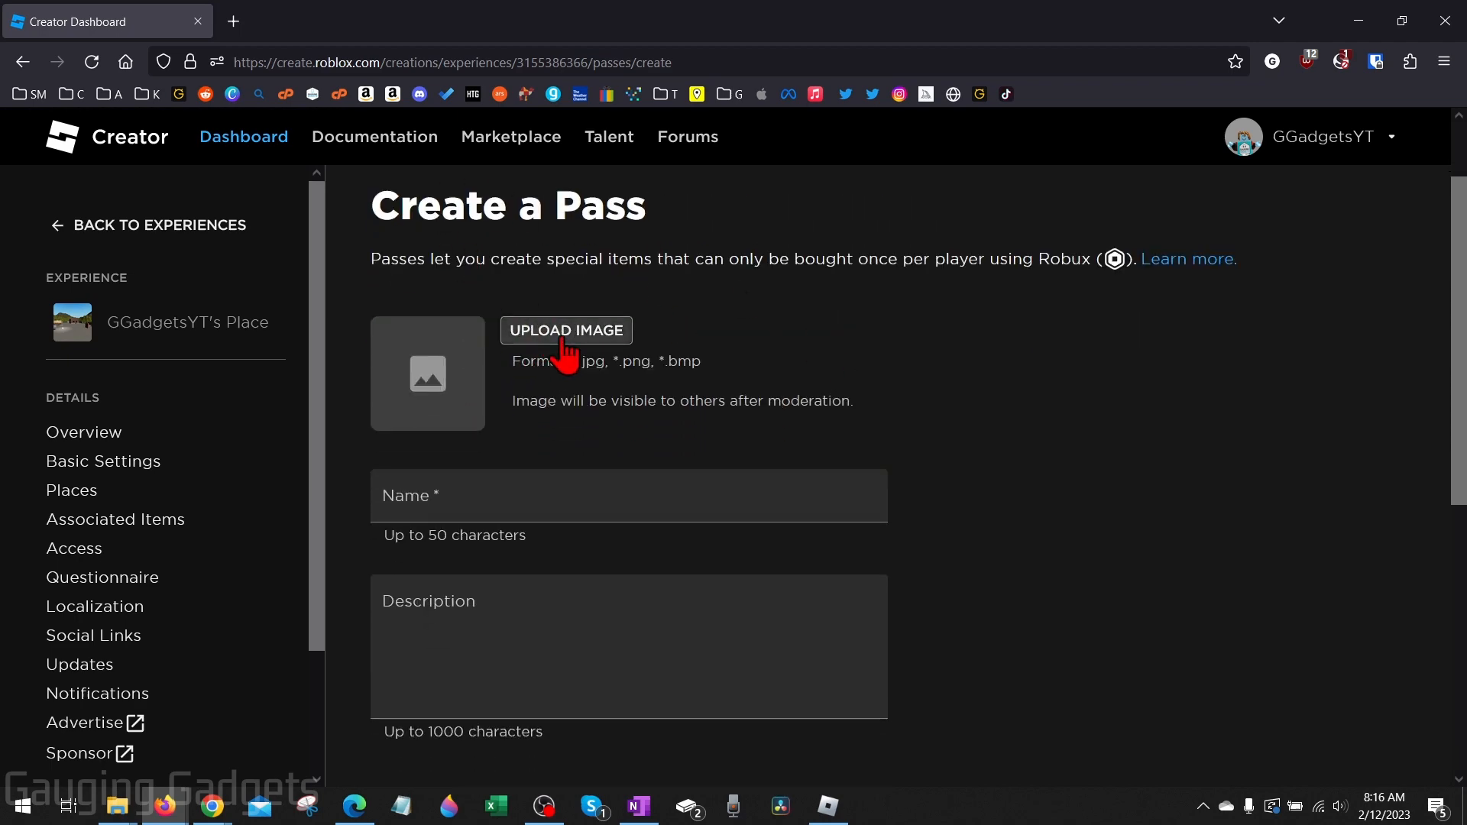
left_click(566, 330)
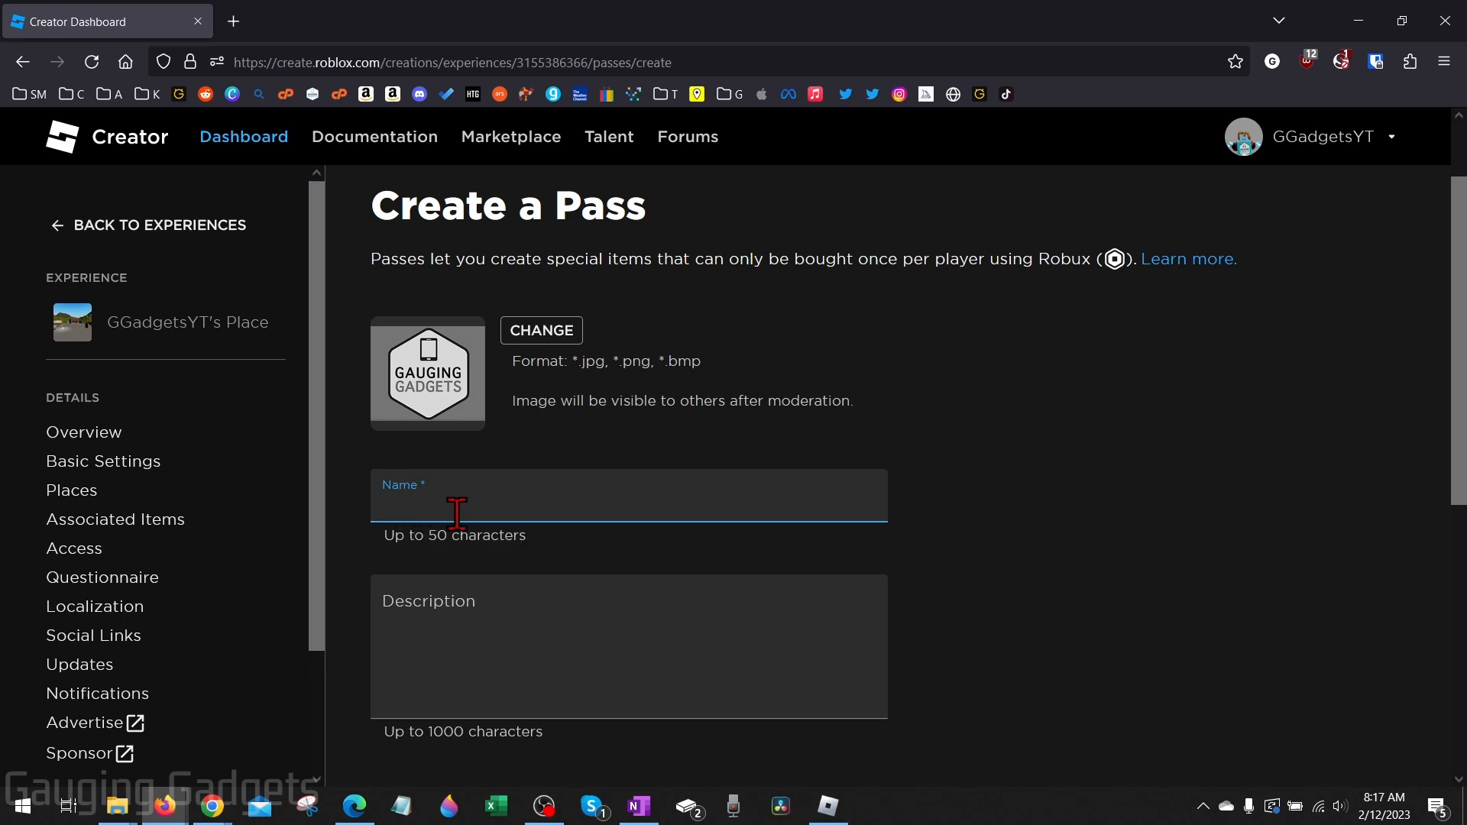
type("Gauging Gadgets Pass")
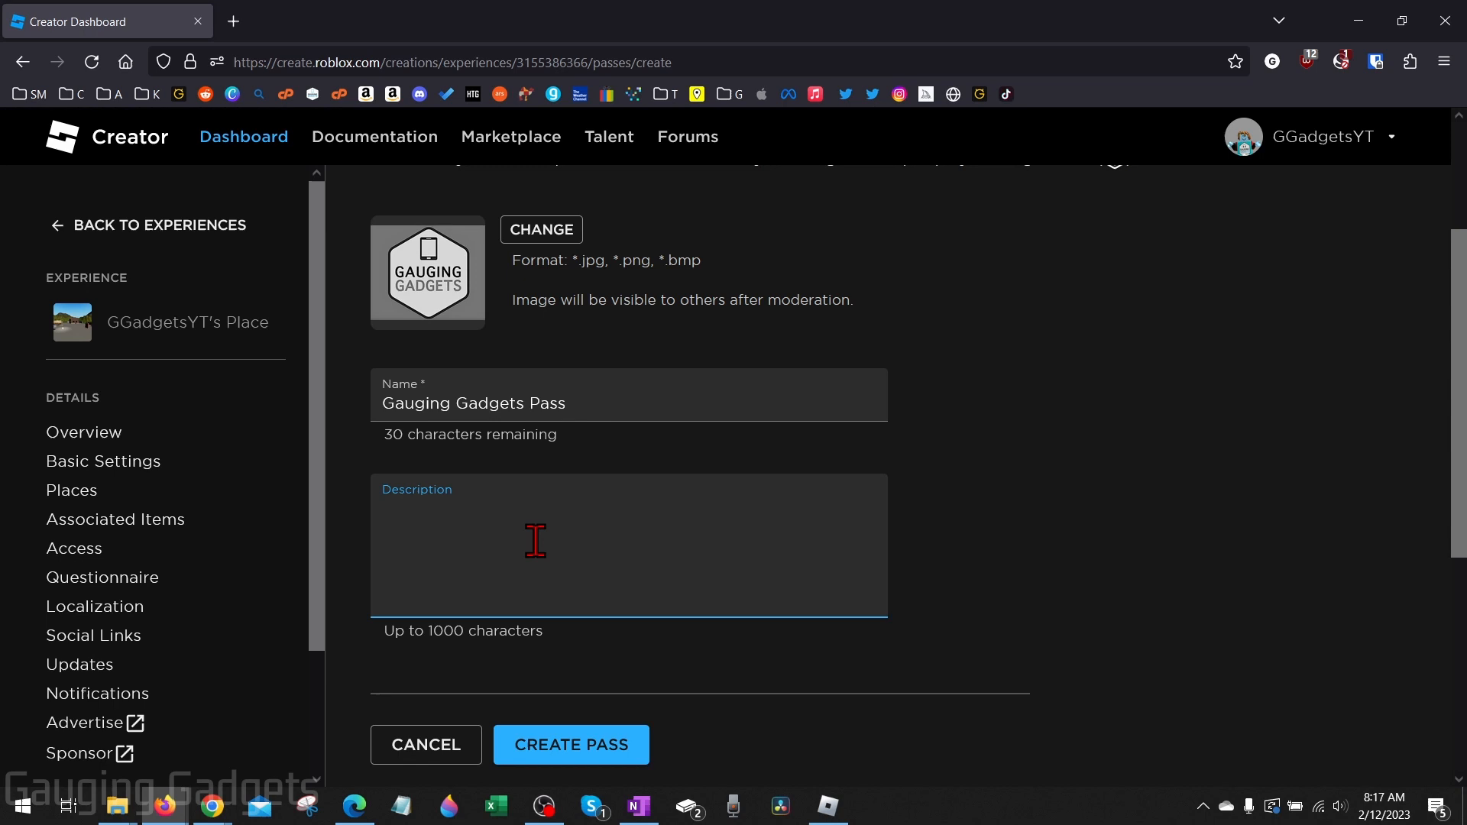
scroll("down", 3)
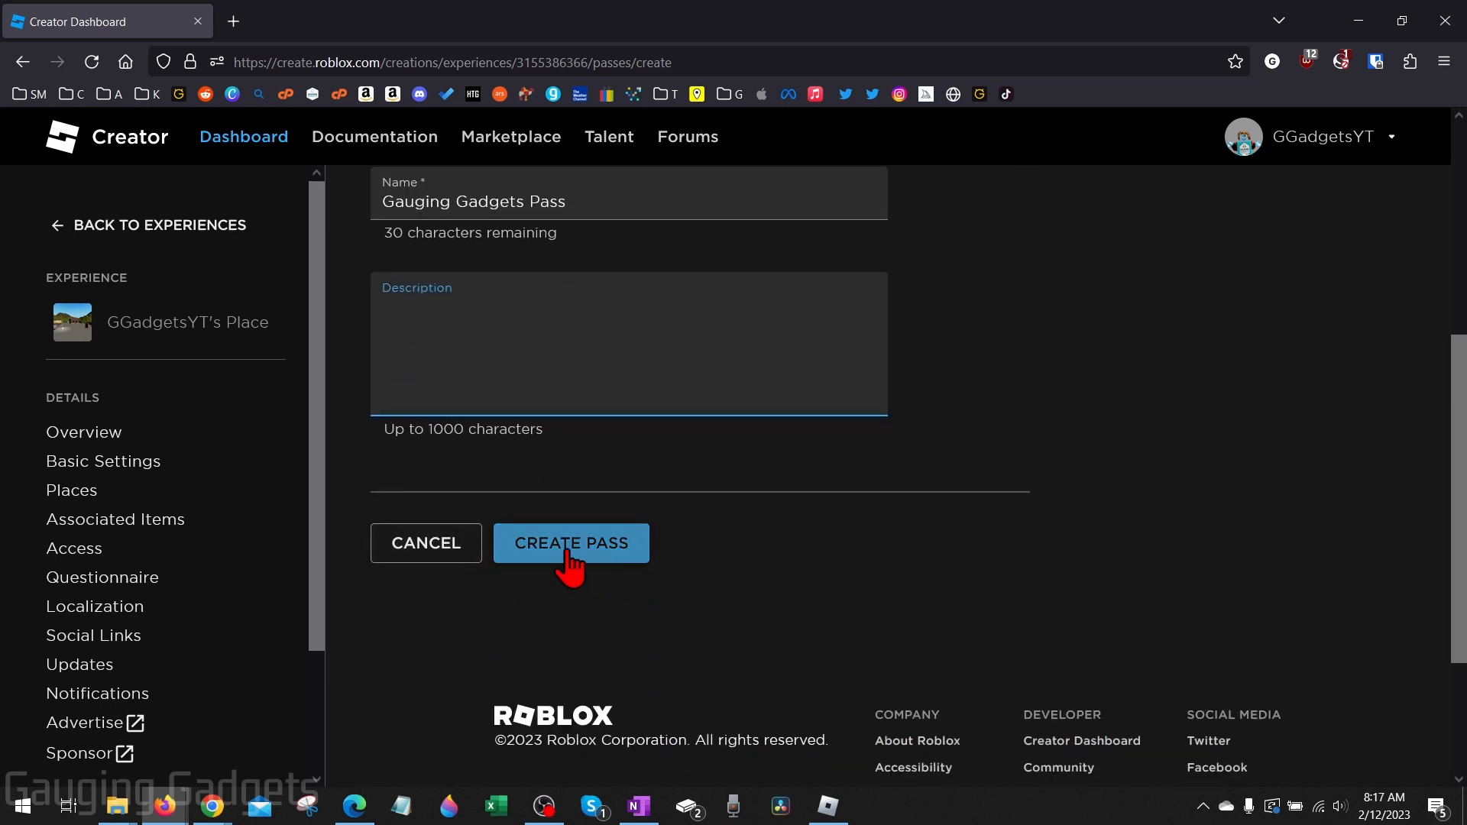
left_click(570, 543)
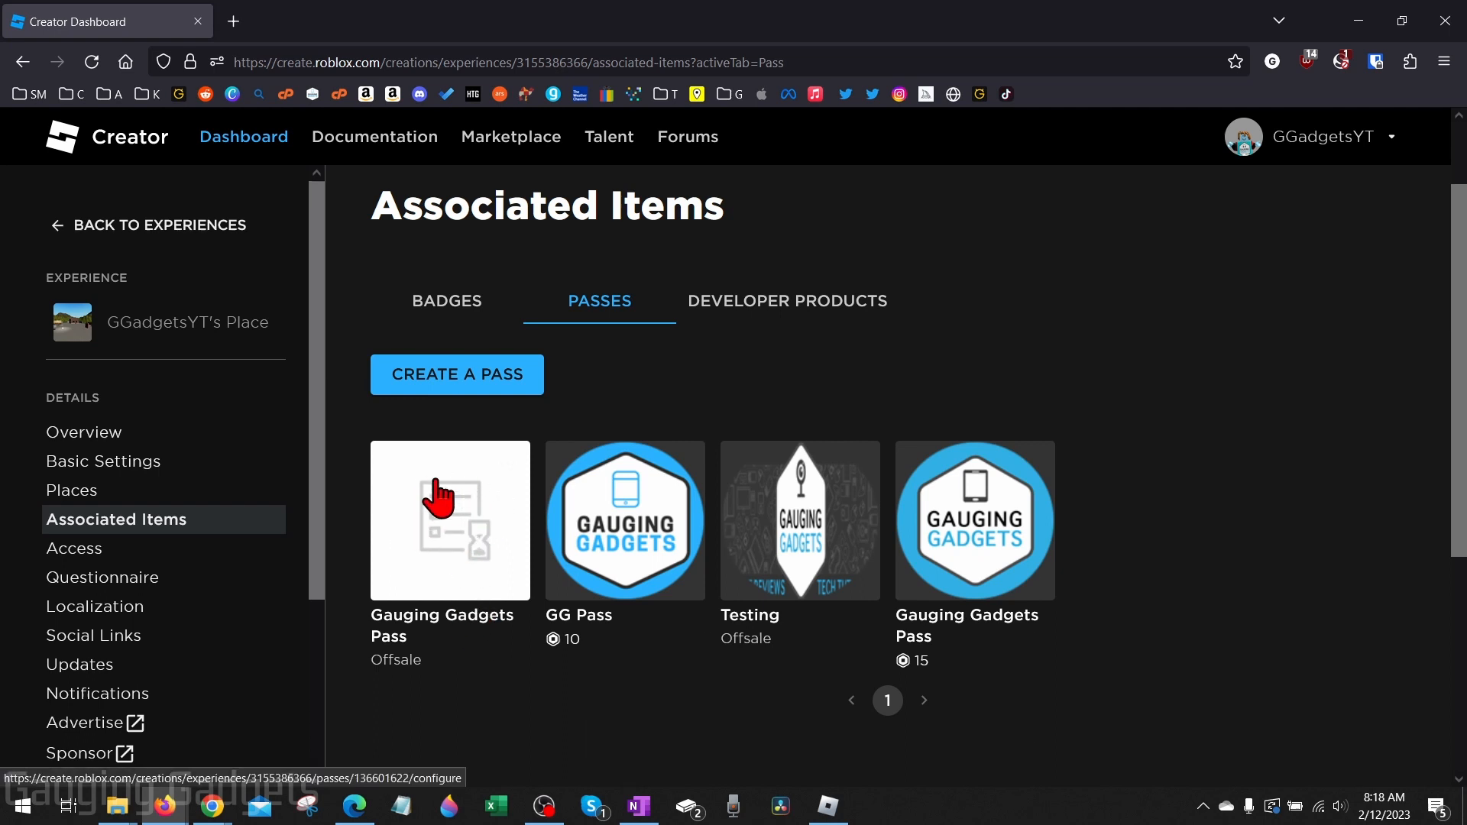
- In the pass's Sales settings, turn Item for Sale on at 20 Robux and save the changes
left_click(450, 520)
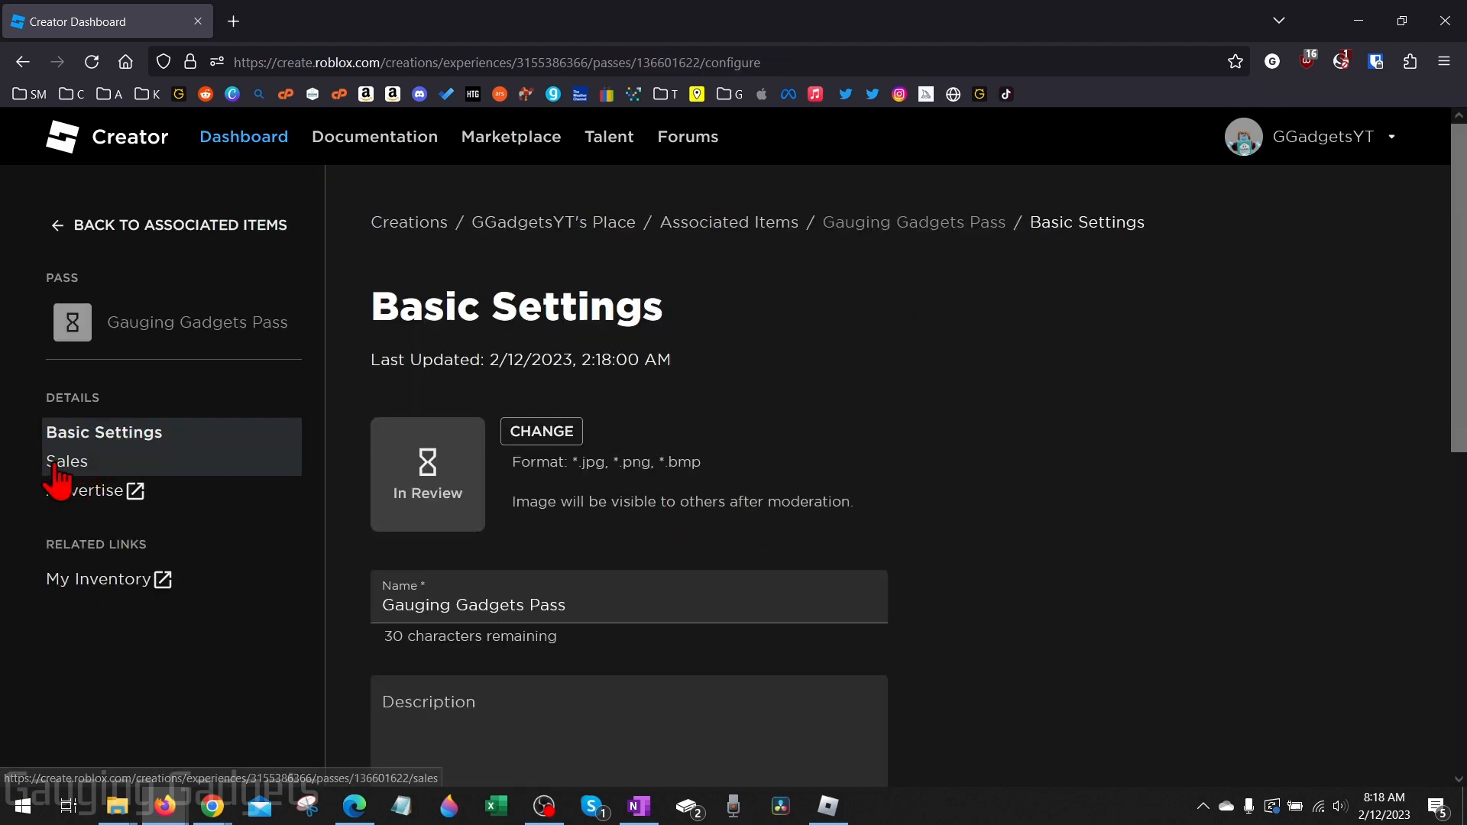
left_click(65, 461)
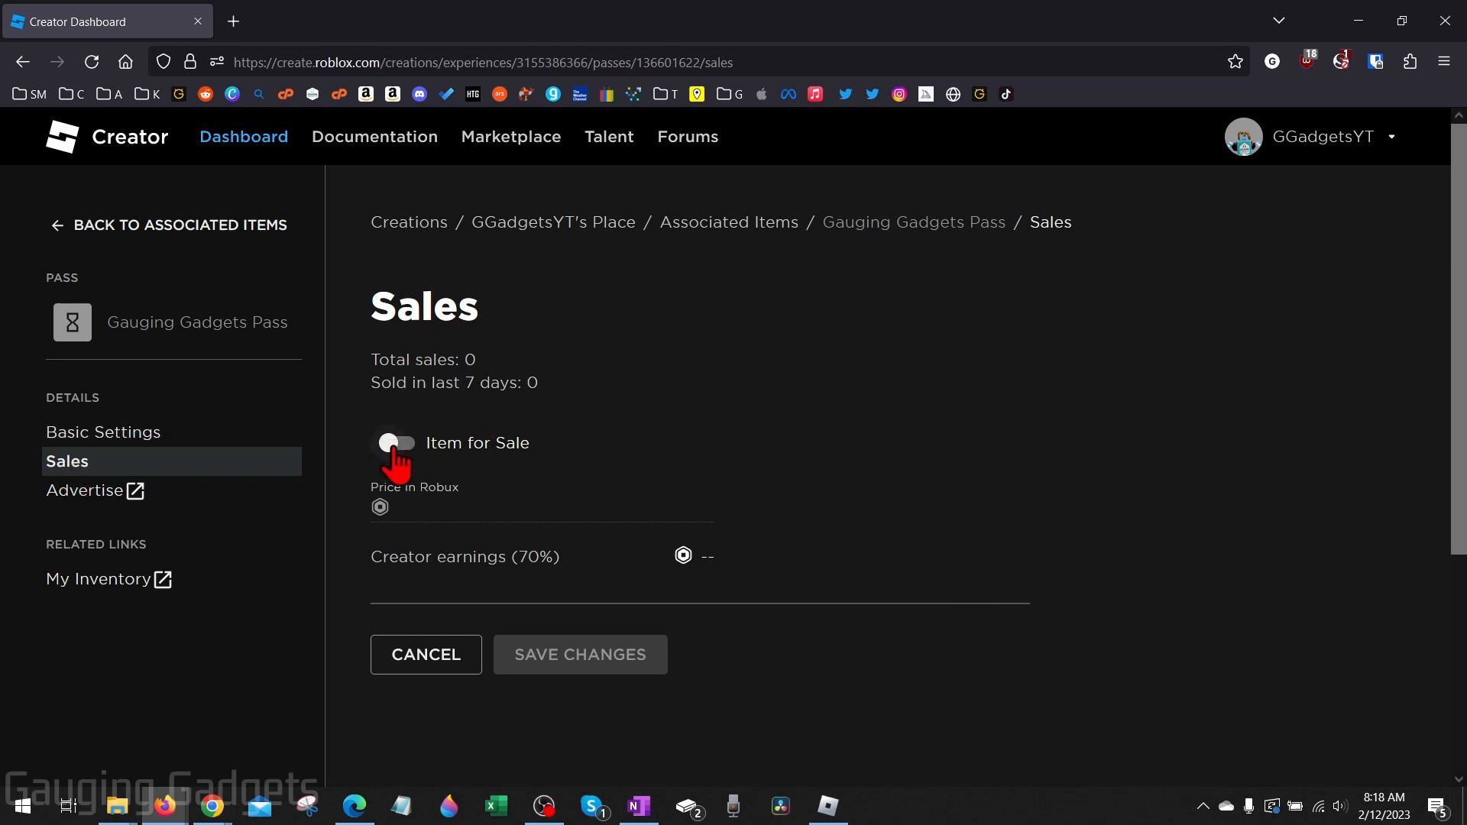
left_click(397, 444)
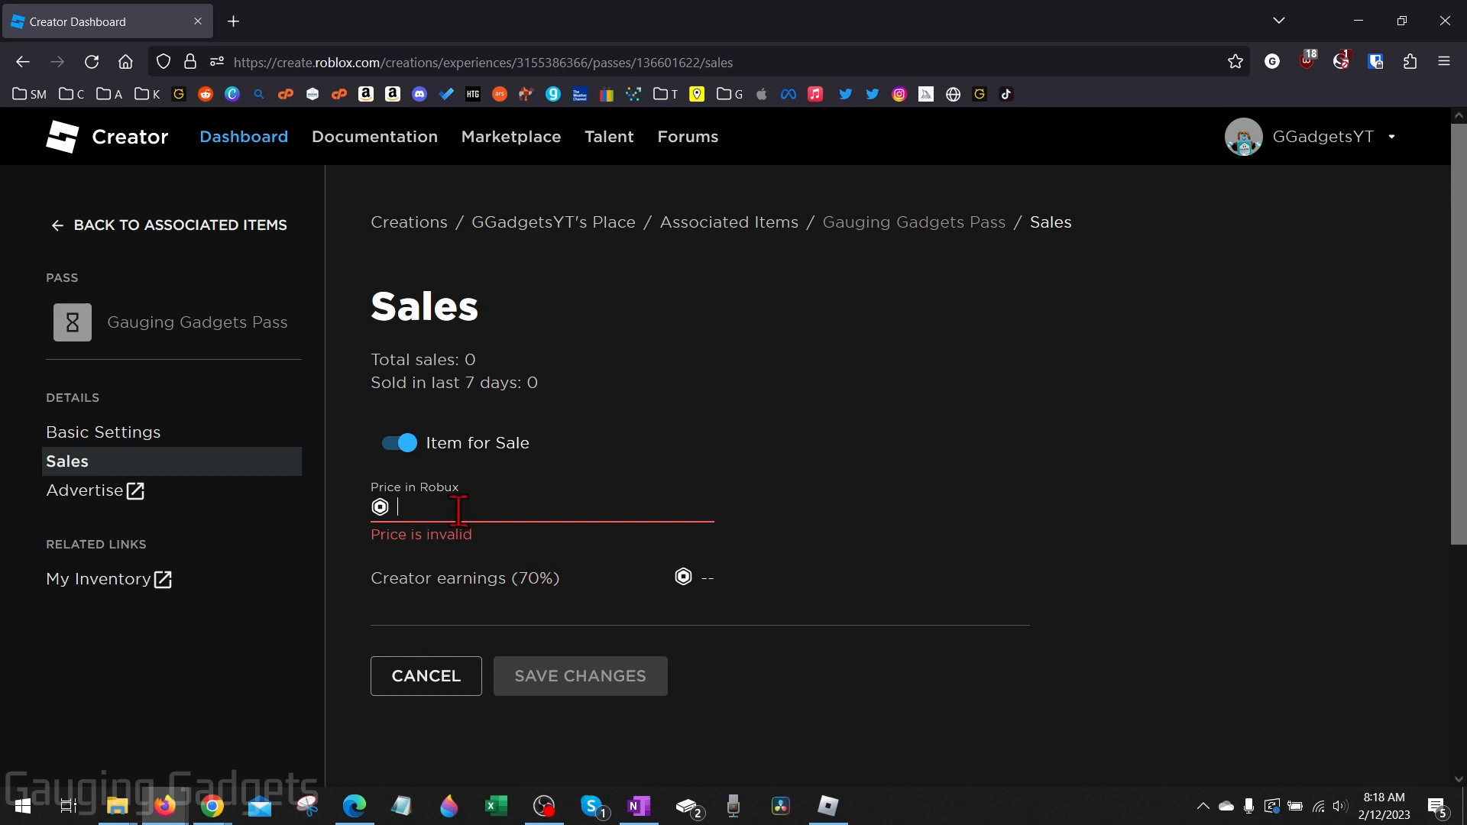
type("10")
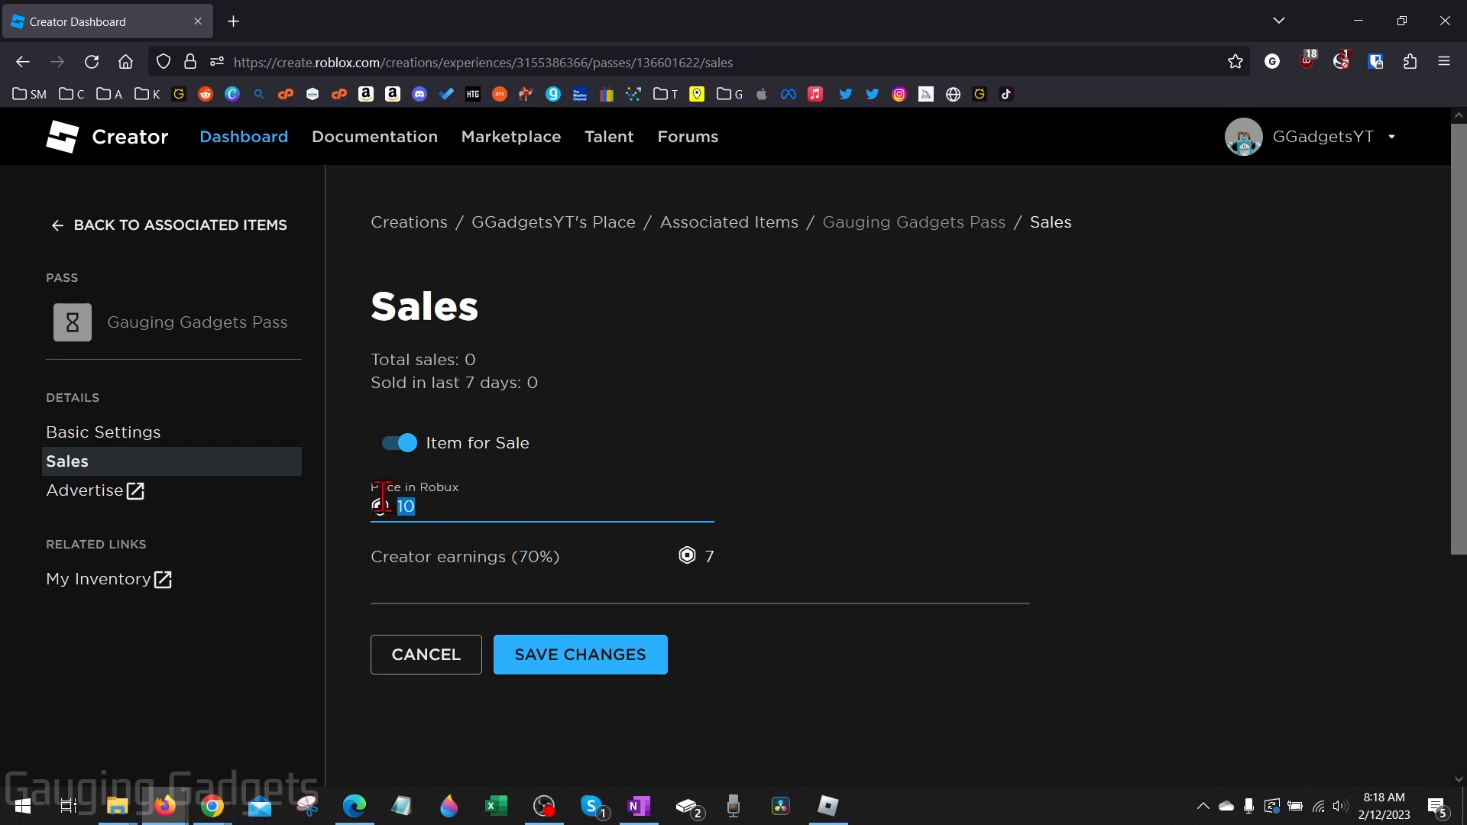
type("20")
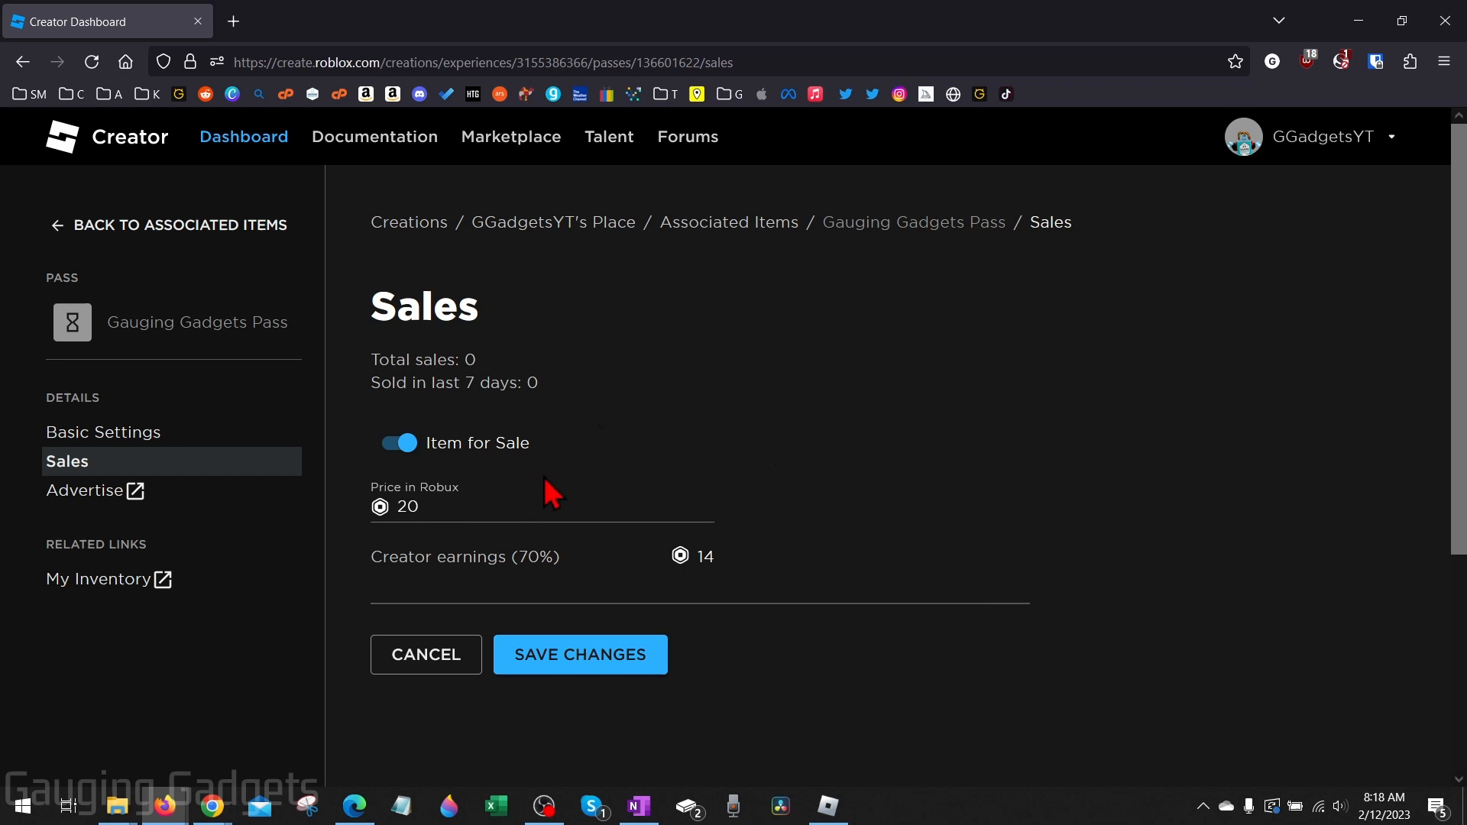
left_click(580, 655)
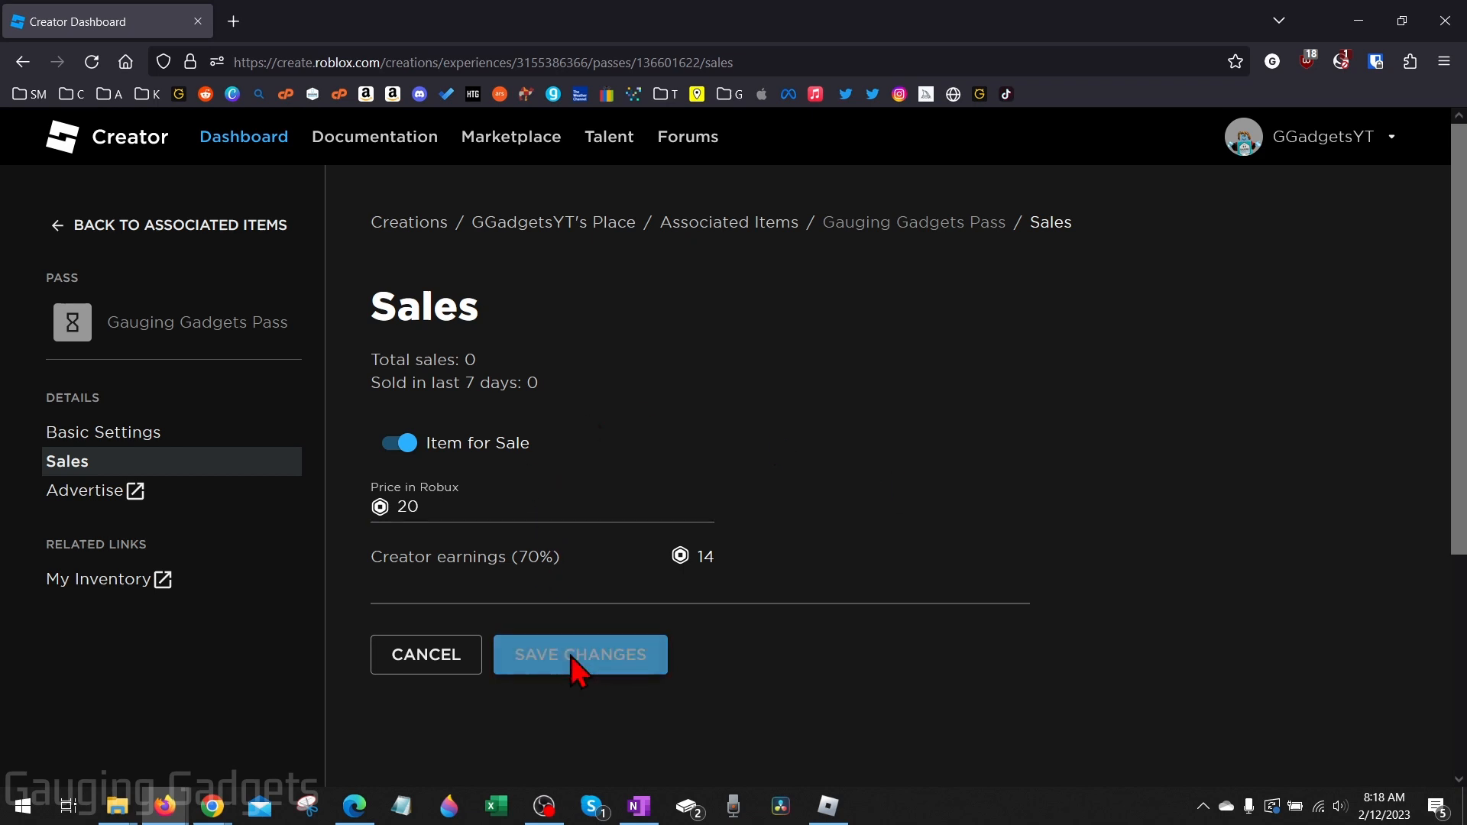
left_click(579, 654)
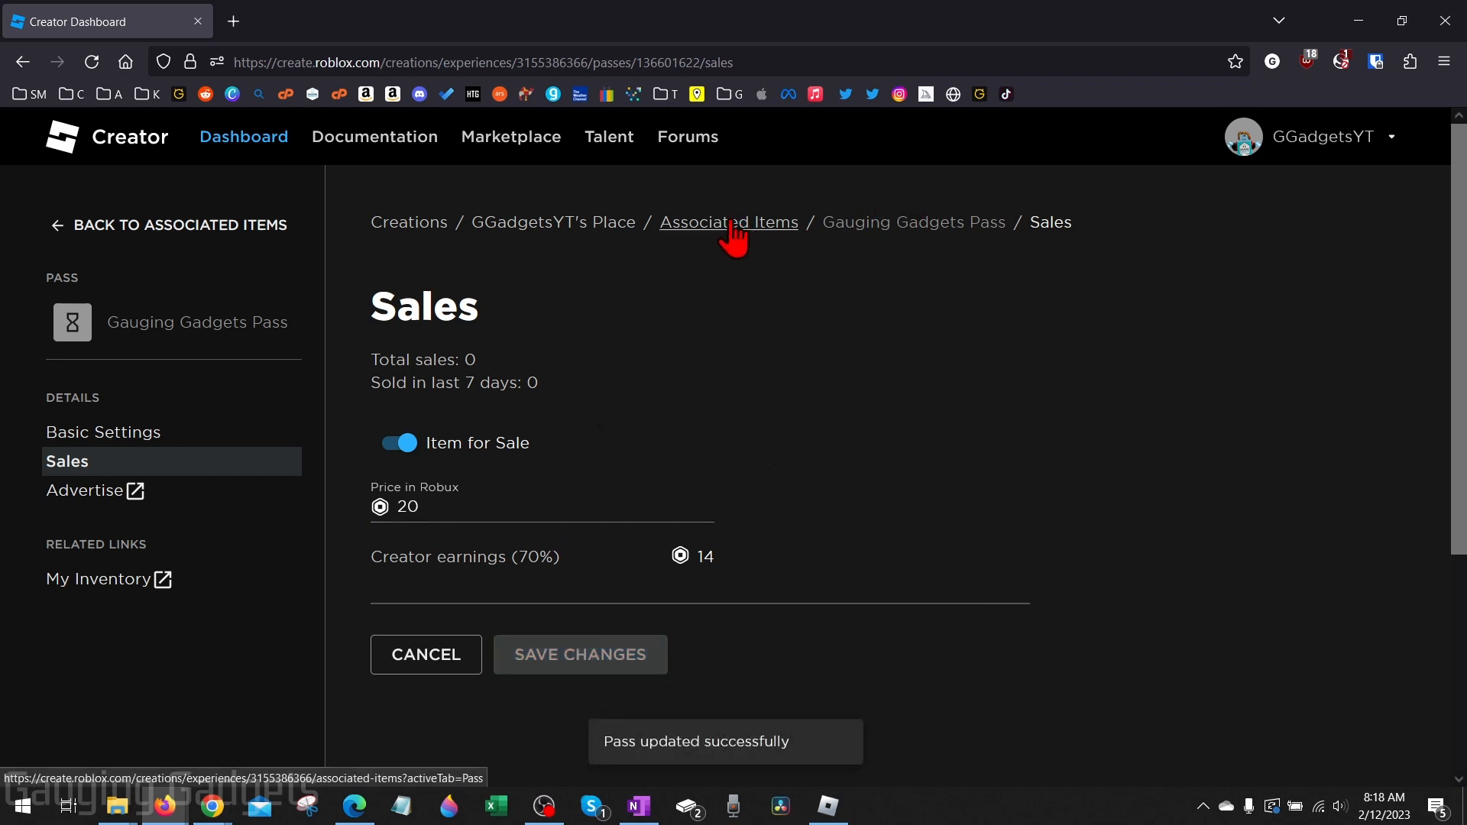
- Return via the Associated Items breadcrumb to the passes list showing the pass at 20 Robux
left_click(729, 223)
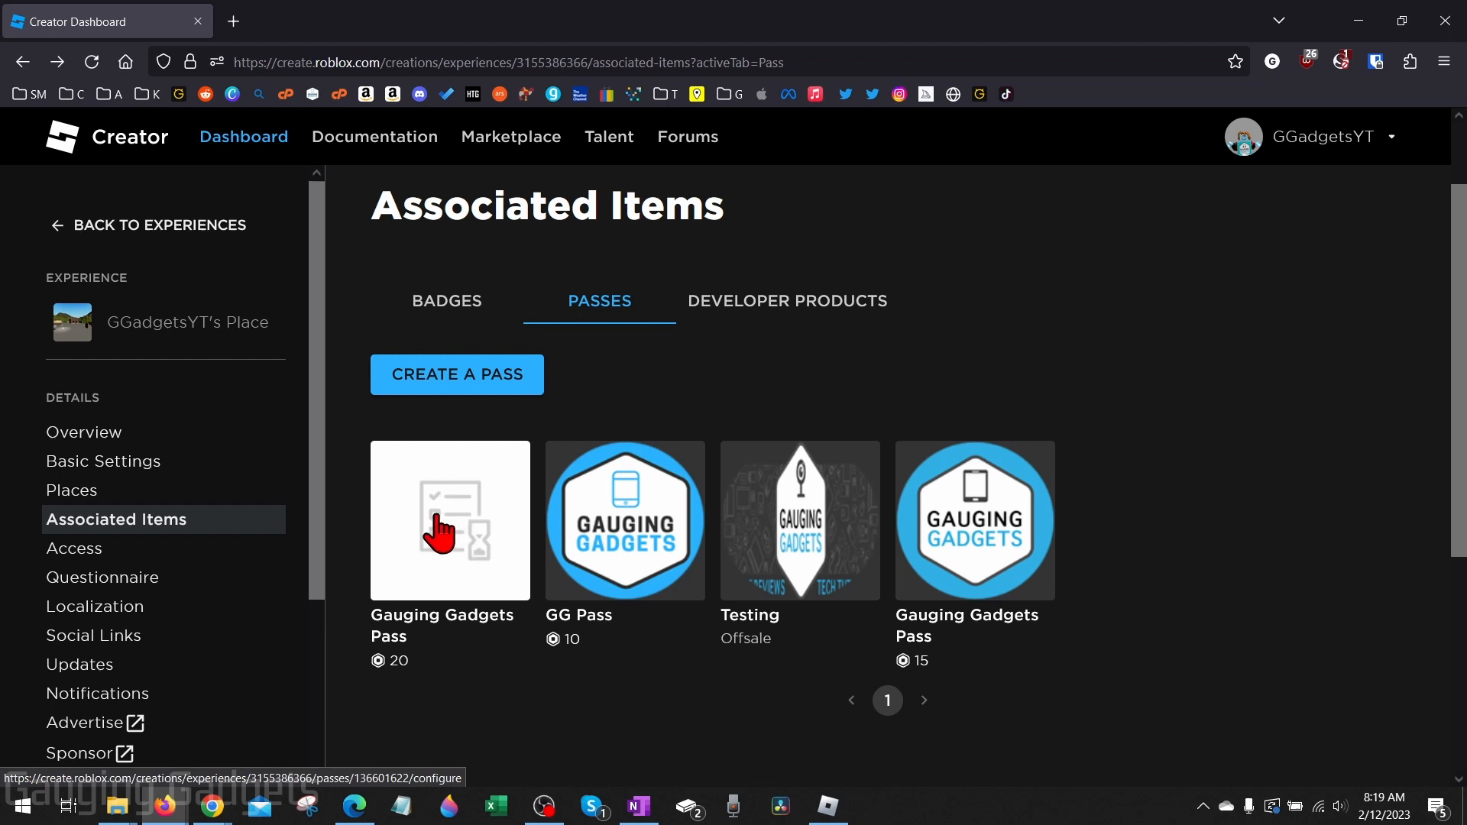
scroll("down", 3)
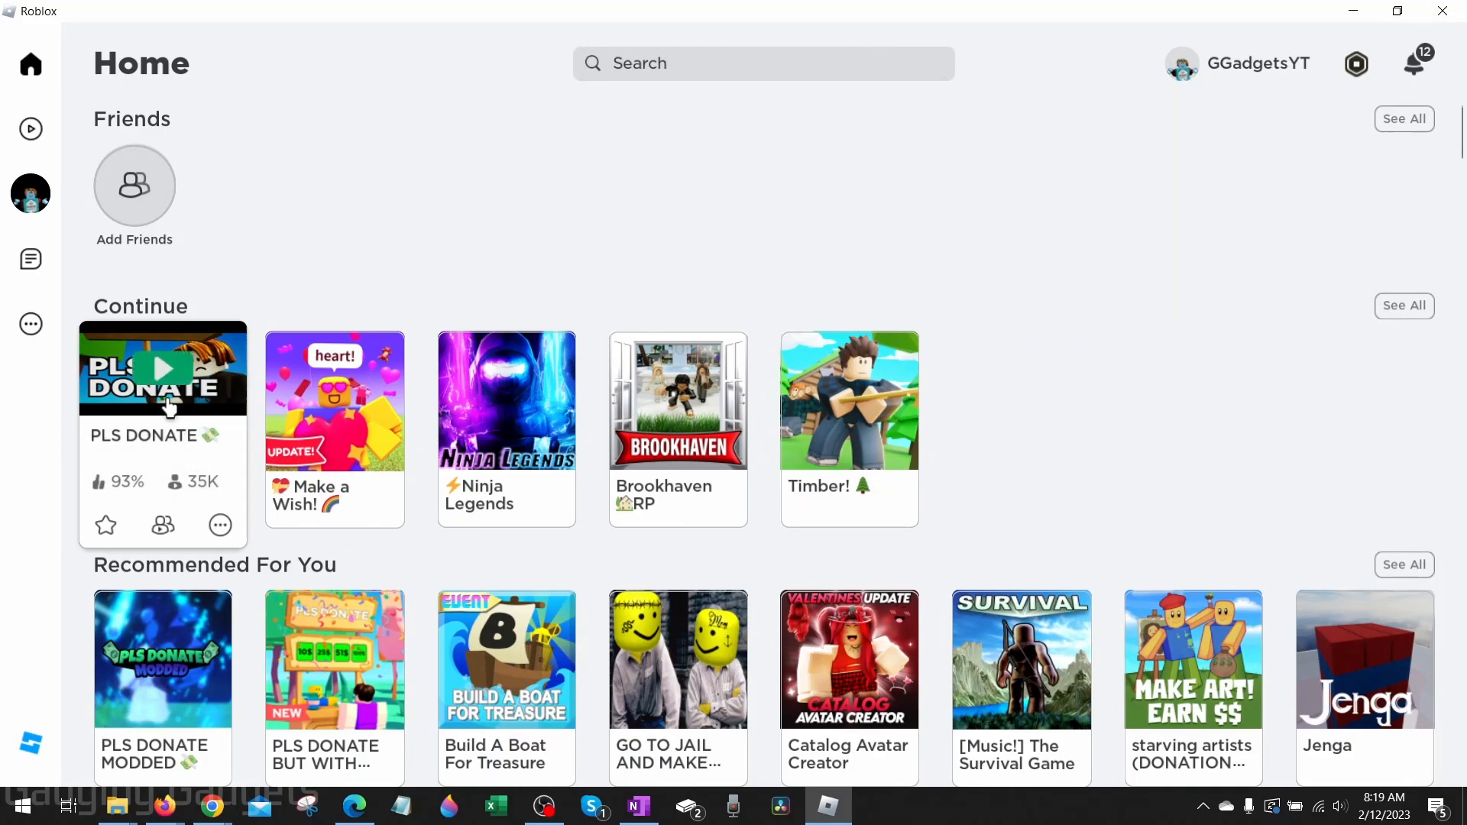
- Launch PLS DONATE from the home screen and claim an empty donation stand with E
left_click(163, 367)
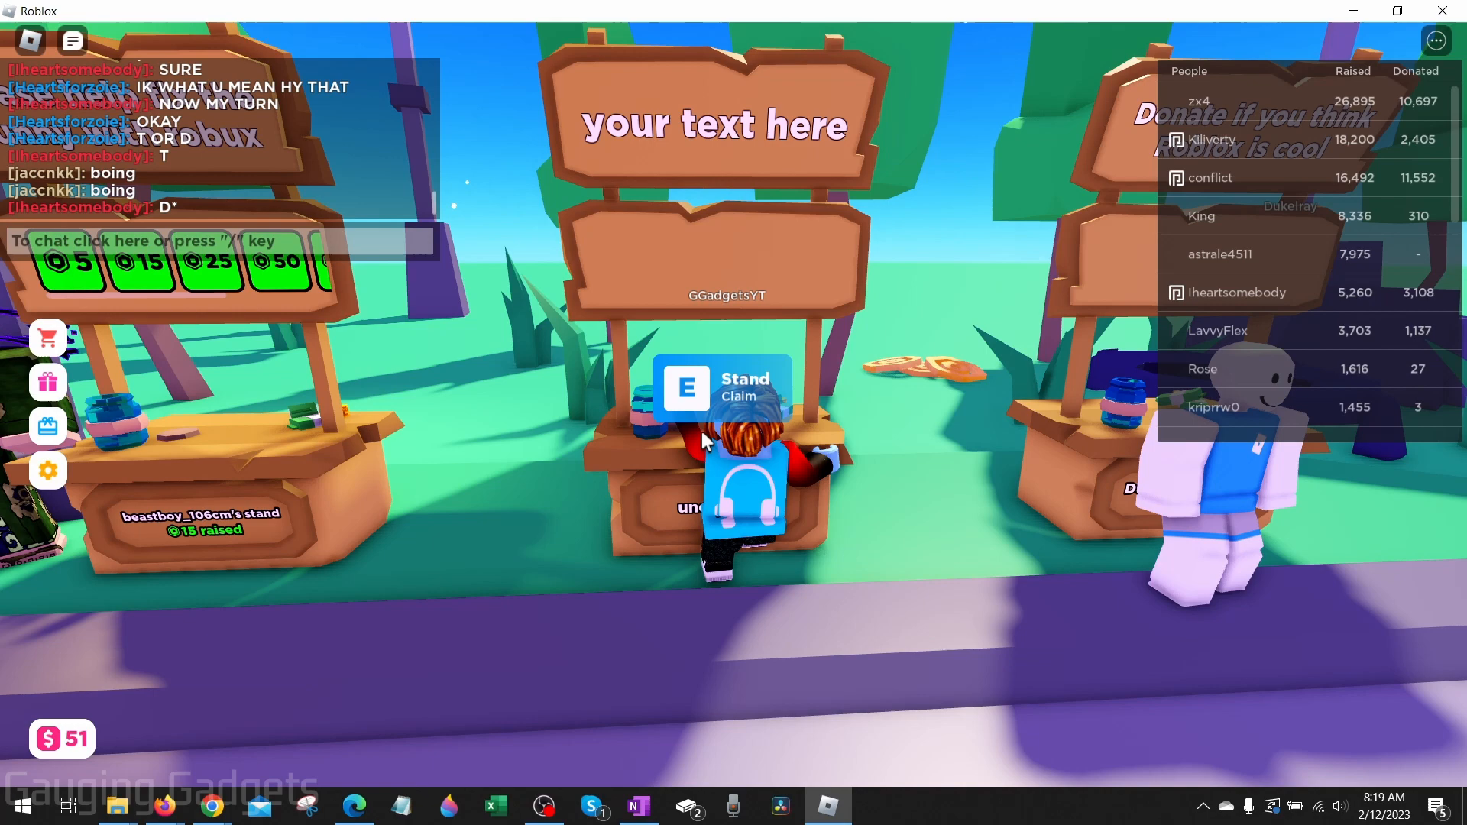
key("e")
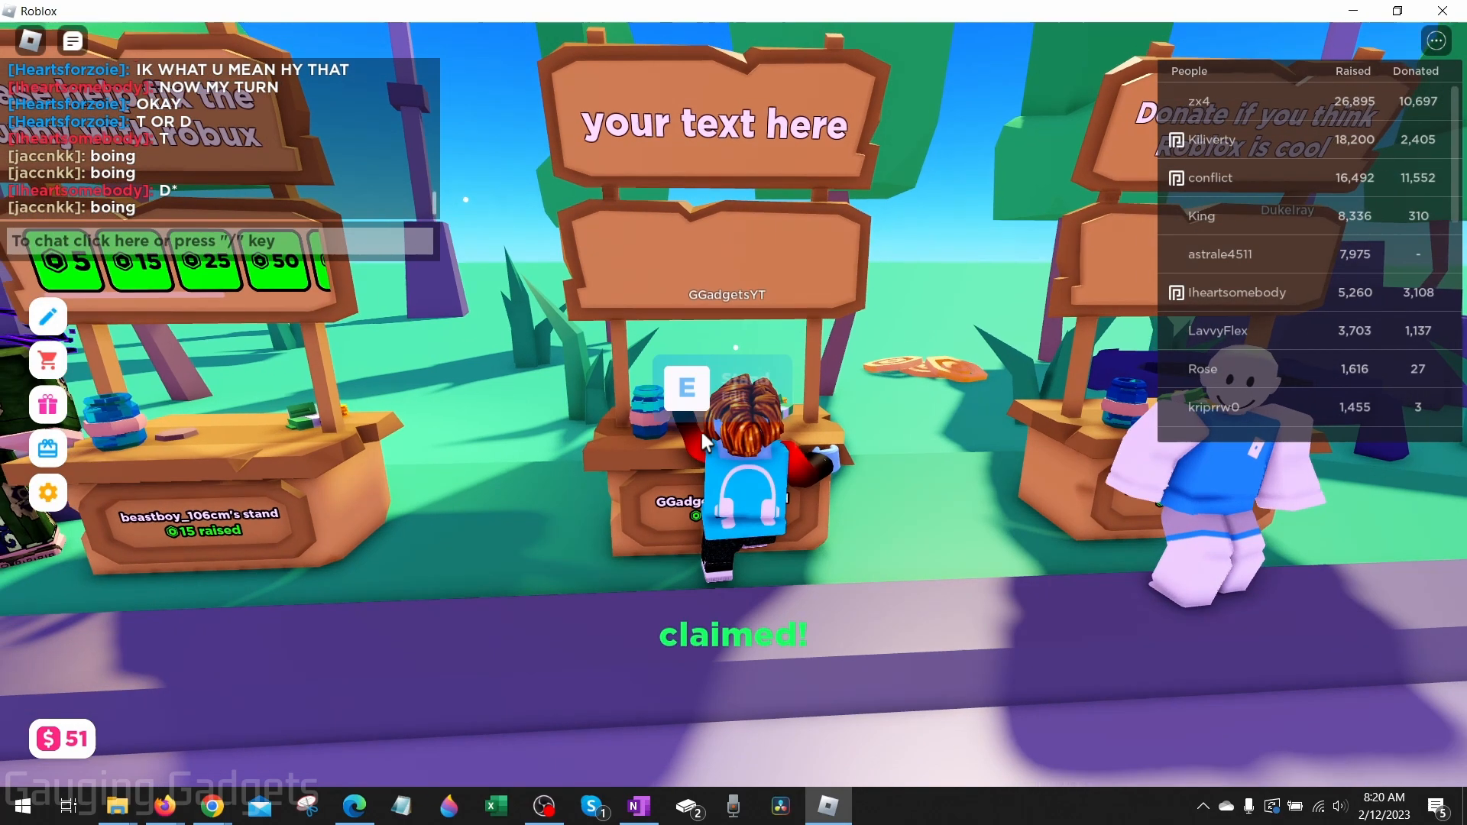